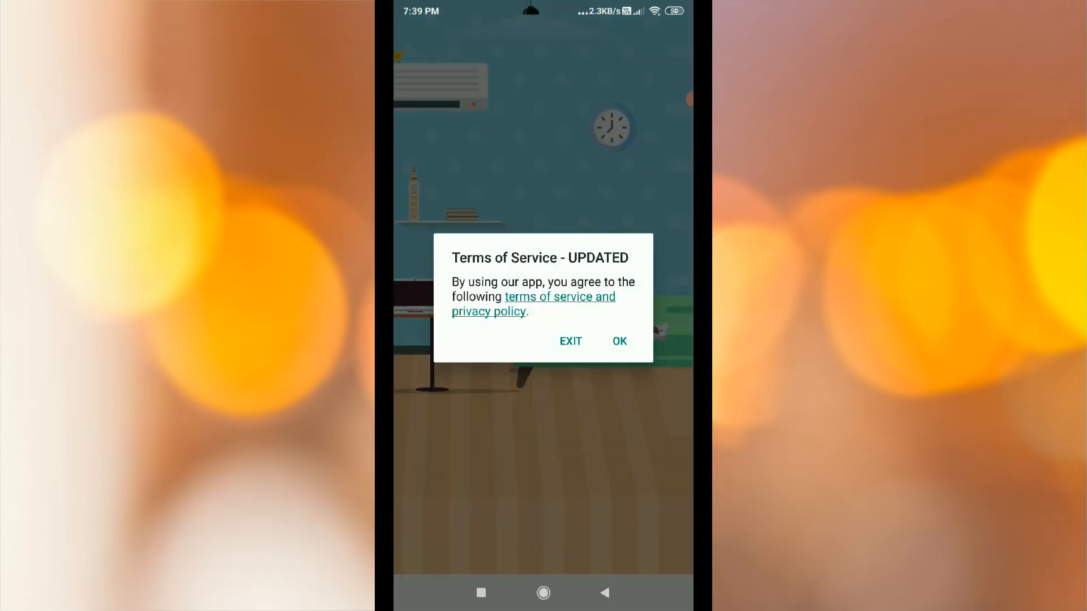
Step: Accept the updated Terms of Service to reach the TV connection screen
click(618, 341)
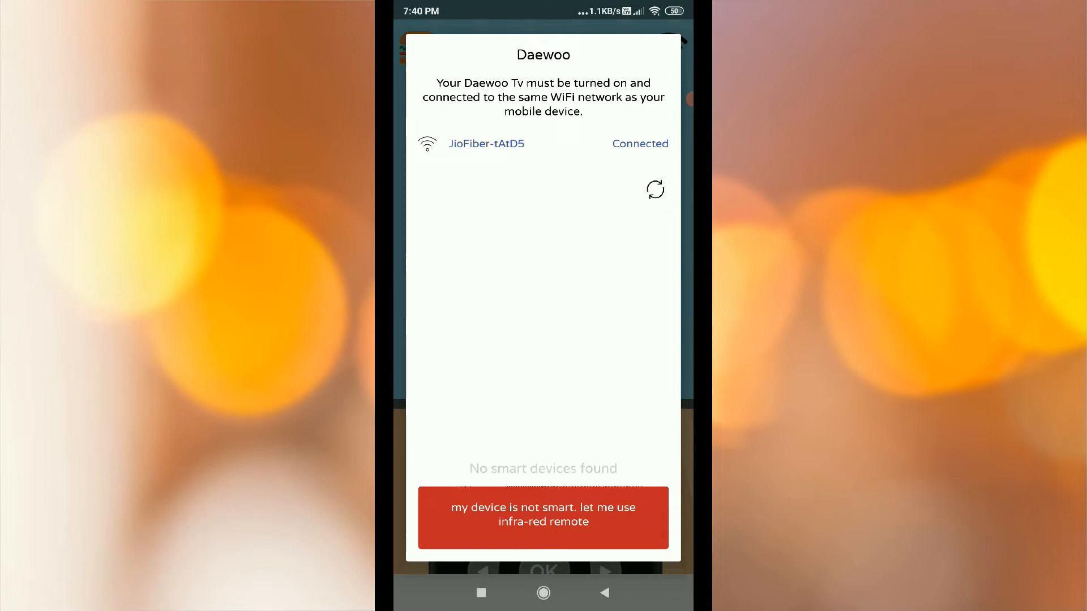
Step: Choose the infra-red remote for a non-smart TV and reveal the side menu
click(543, 517)
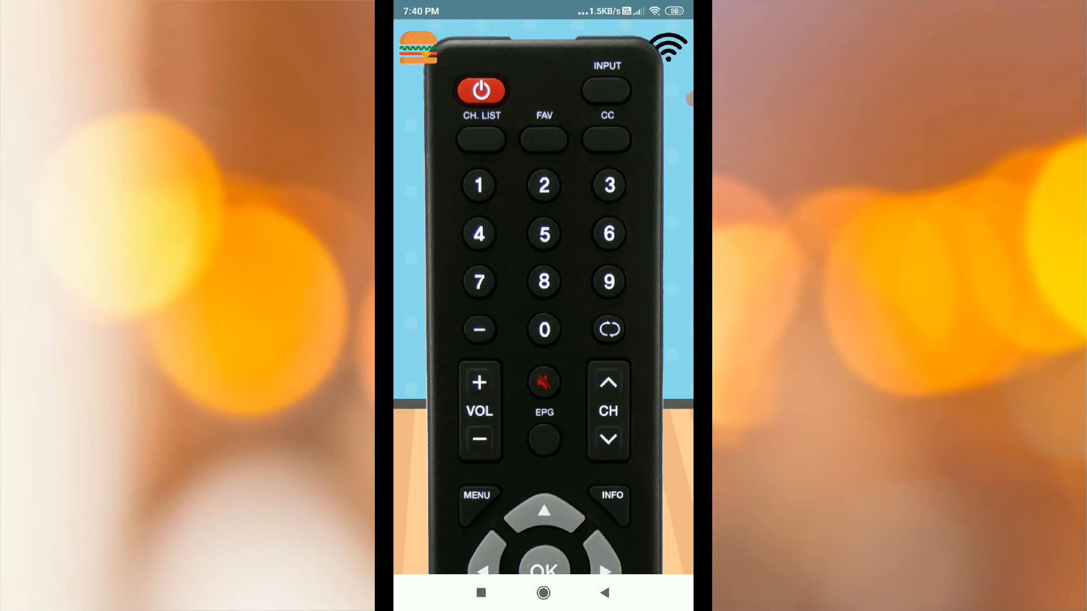
click(417, 49)
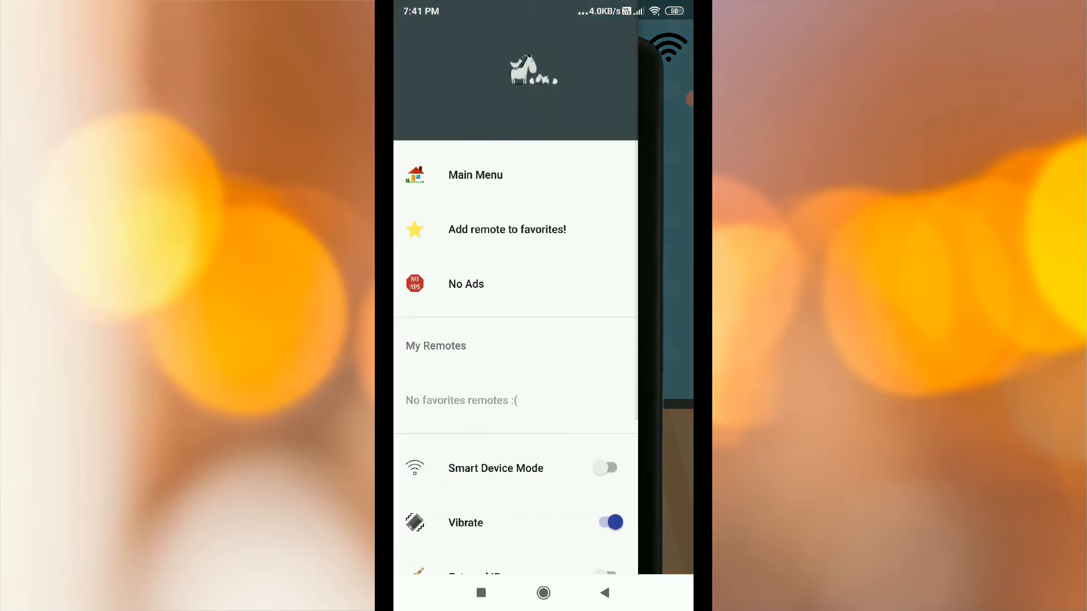